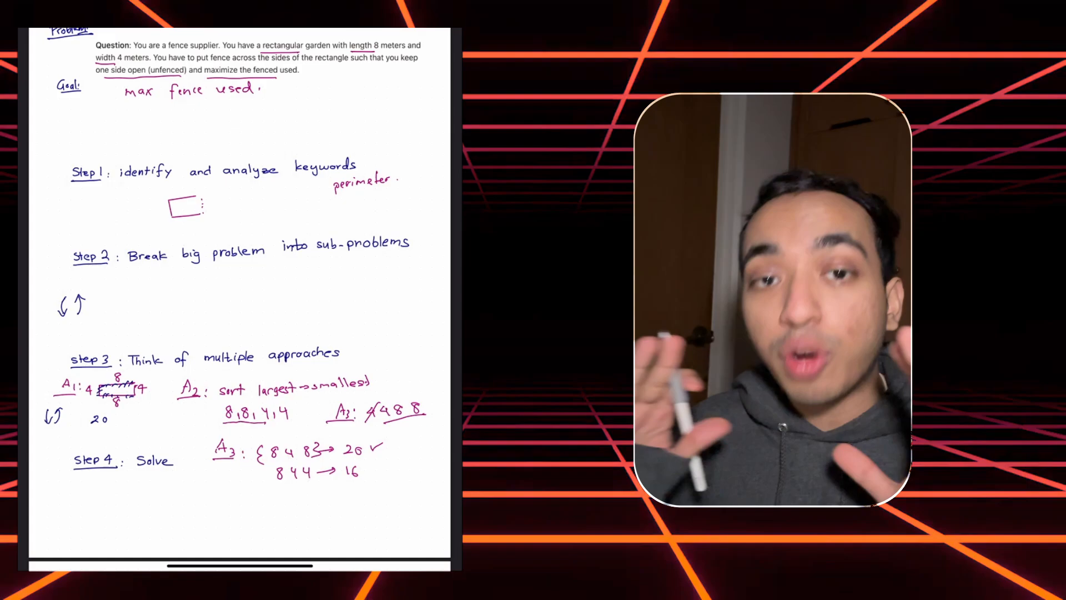
{"action": "scroll", "scroll_direction": "down", "scroll_amount": 3}
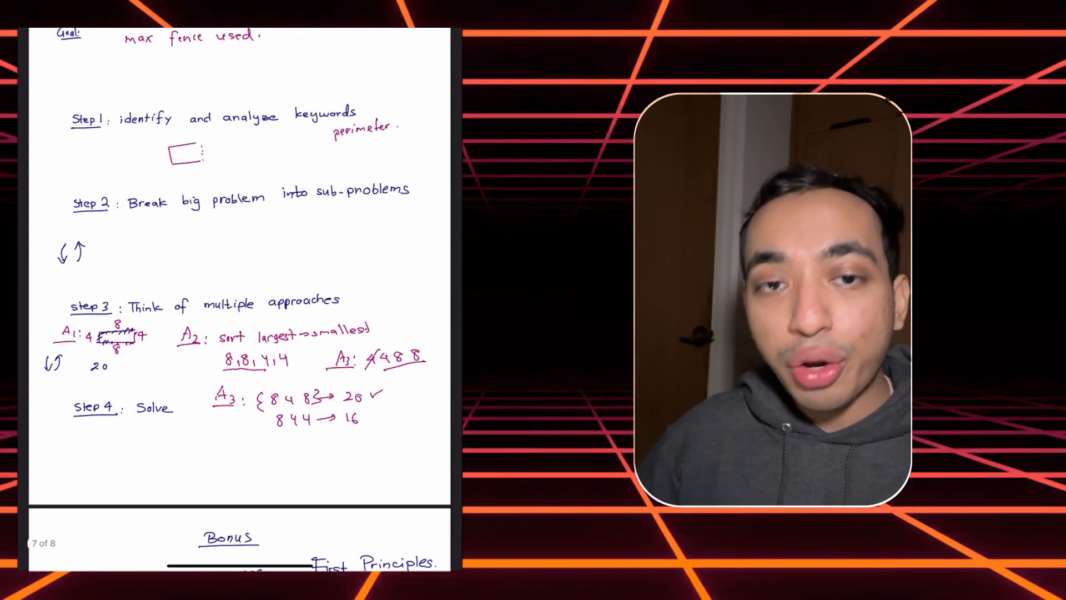
{"action": "scroll", "scroll_direction": "down", "scroll_amount": 3}
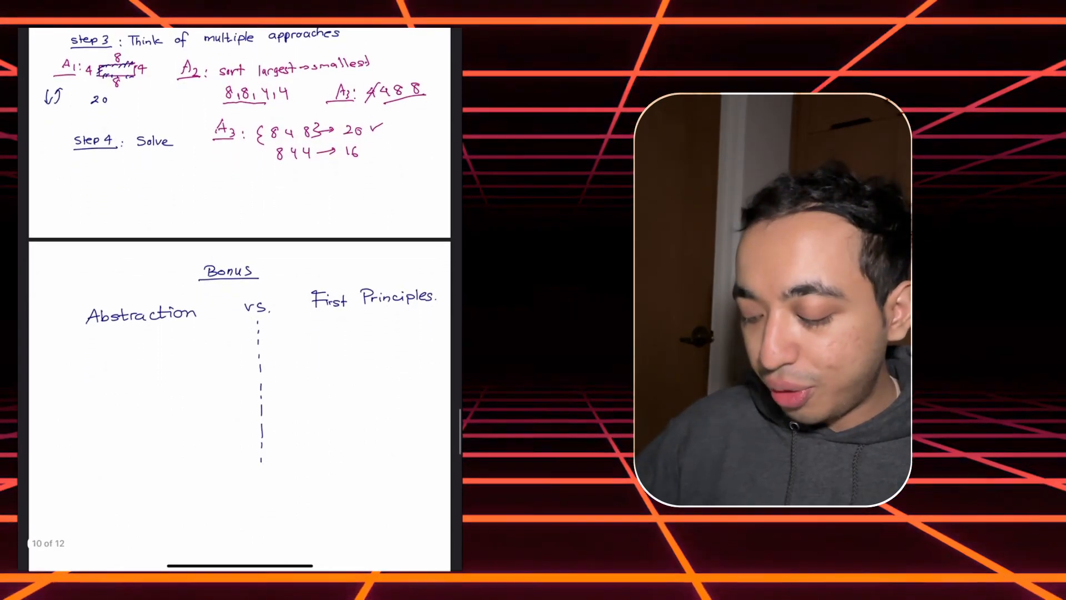